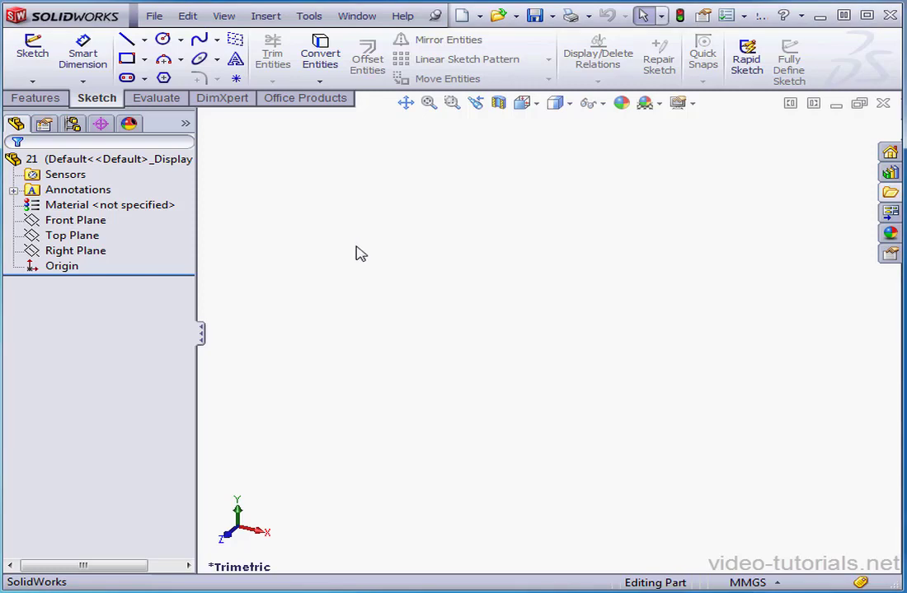
{"action": "mouse_move", "coordinate": [389, 247]}
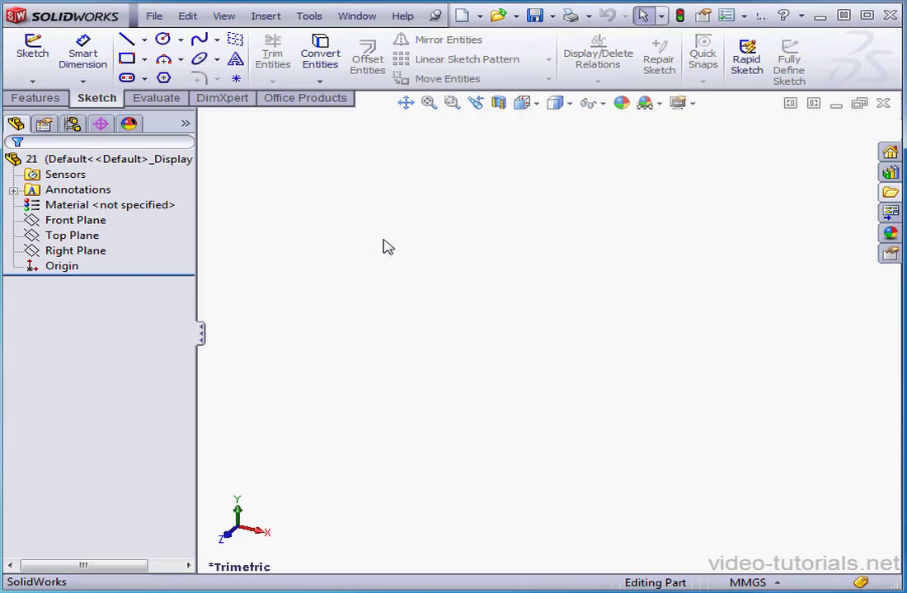
- Start a sketch on the Top Plane with two perpendicular lines dimensioned 60 mm and 70 mm
{"action": "right_click", "coordinate": [73, 234]}
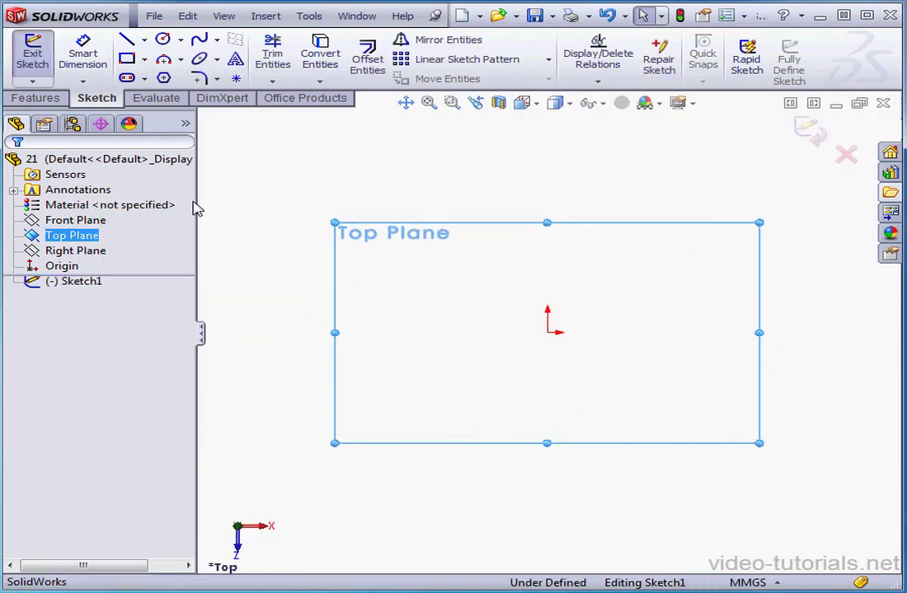
{"action": "left_click", "coordinate": [125, 39]}
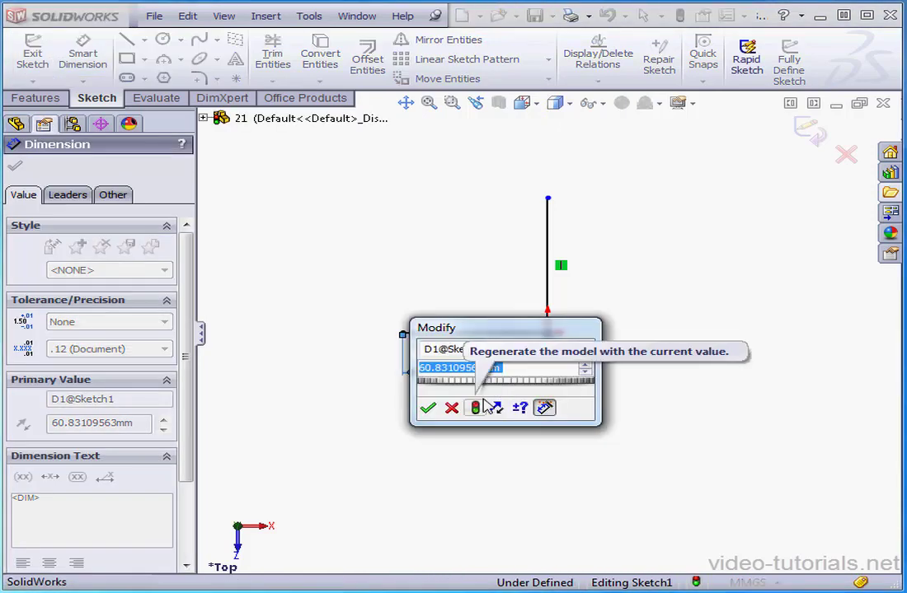
{"action": "left_click", "coordinate": [427, 408]}
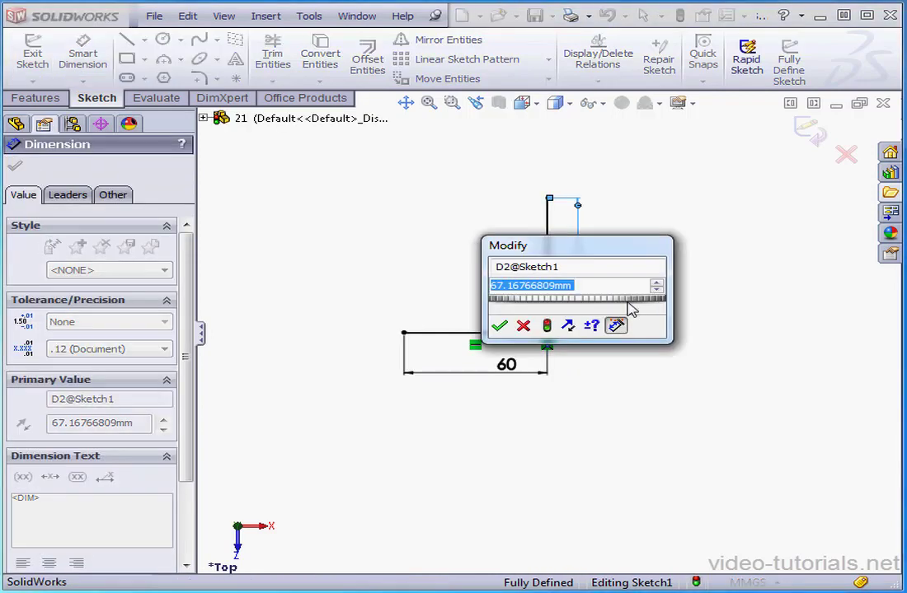
{"action": "type", "text": "70"}
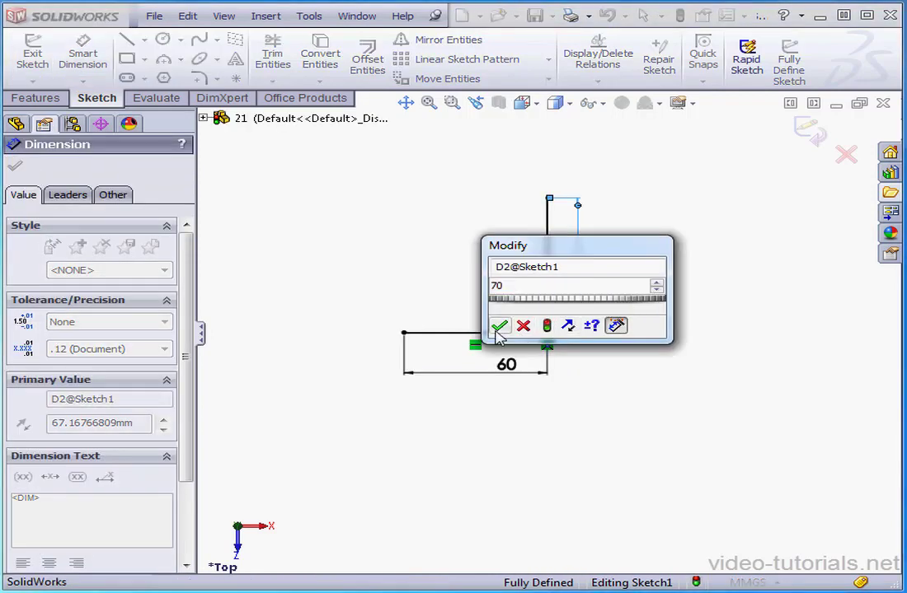
{"action": "left_click", "coordinate": [499, 327]}
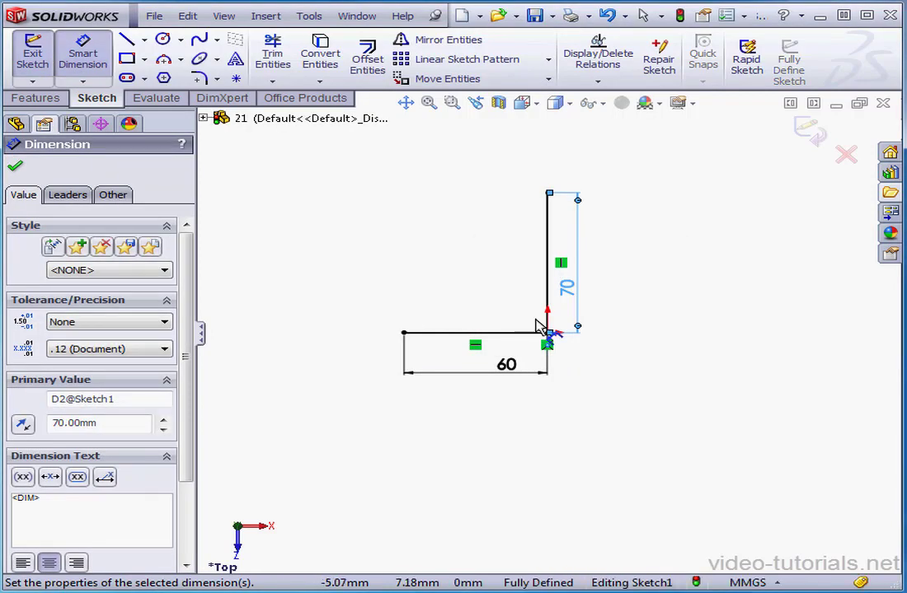
- Start Offset Entities on the L-shaped lines for a 10 mm bi-directional offset
{"action": "left_click", "coordinate": [366, 53]}
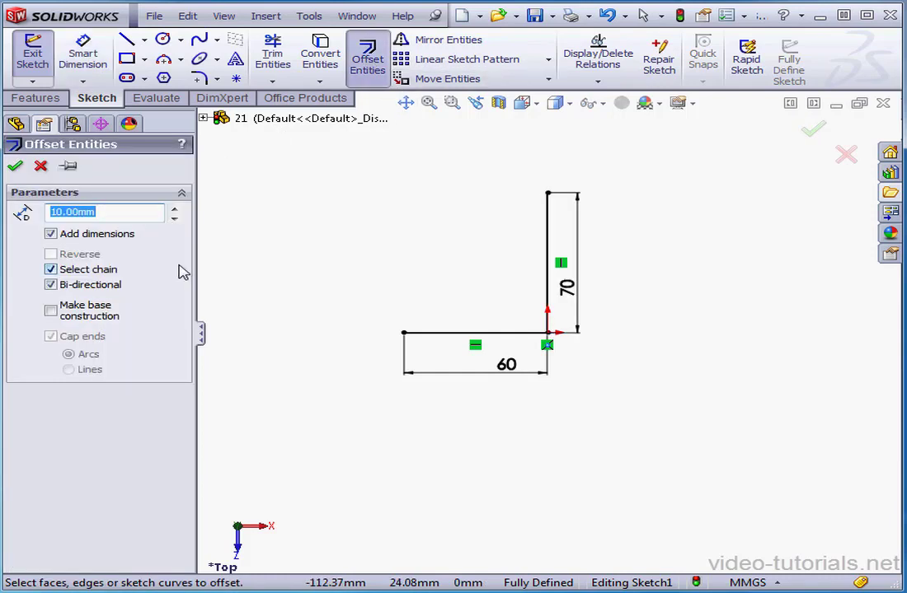
{"action": "mouse_move", "coordinate": [260, 359]}
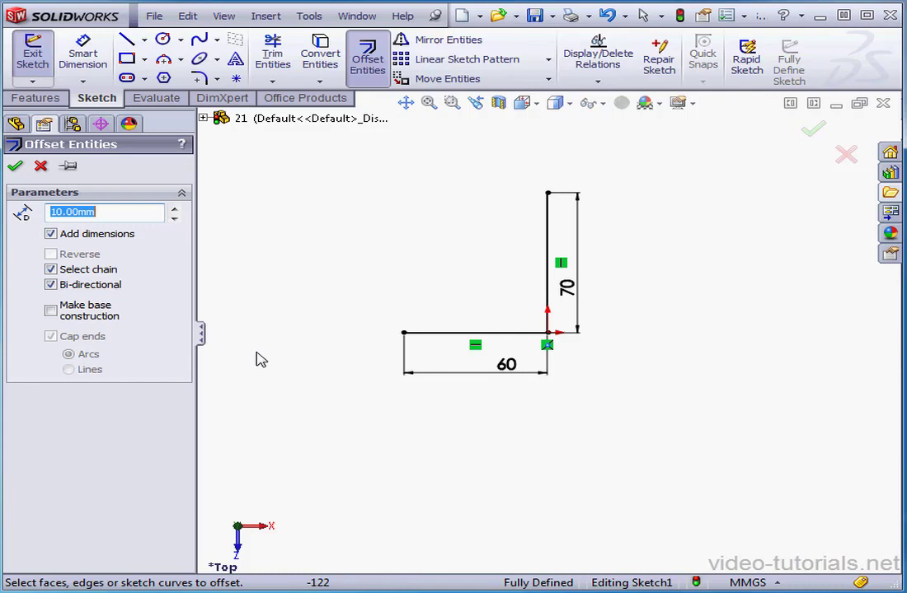
{"action": "mouse_move", "coordinate": [442, 337]}
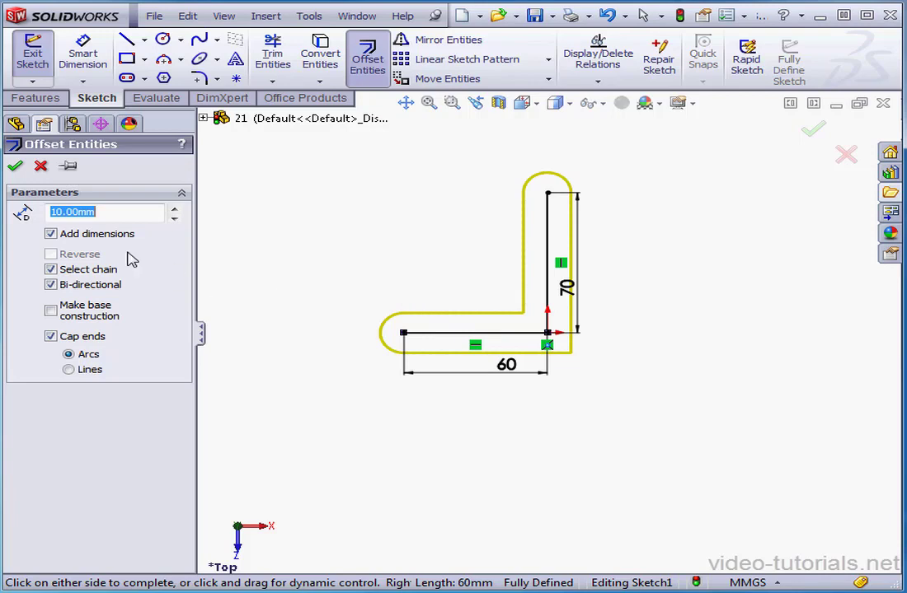
- Try Add dimensions, Select chain, Reverse and one-sided options, ending with a bi-directional offset
{"action": "left_click", "coordinate": [50, 234]}
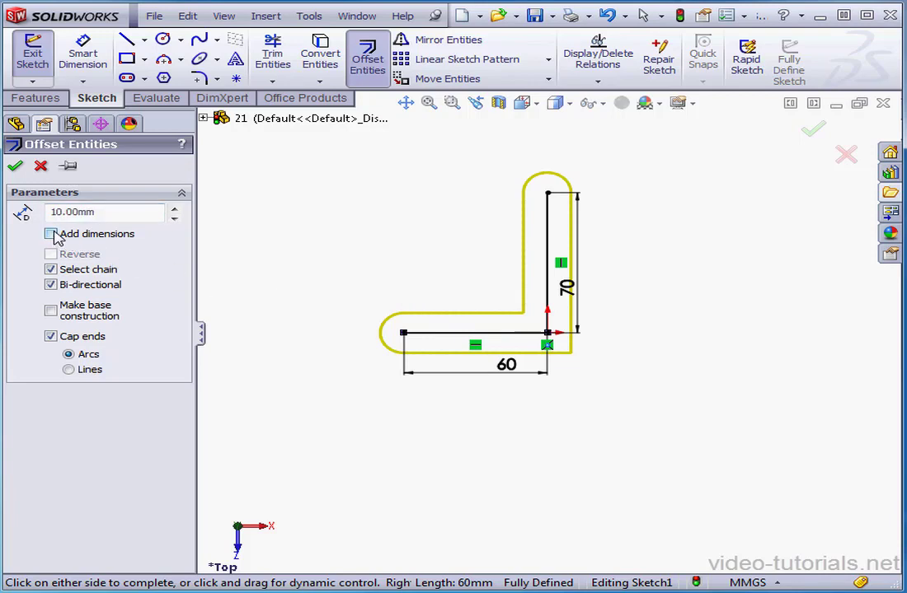
{"action": "left_click", "coordinate": [50, 234]}
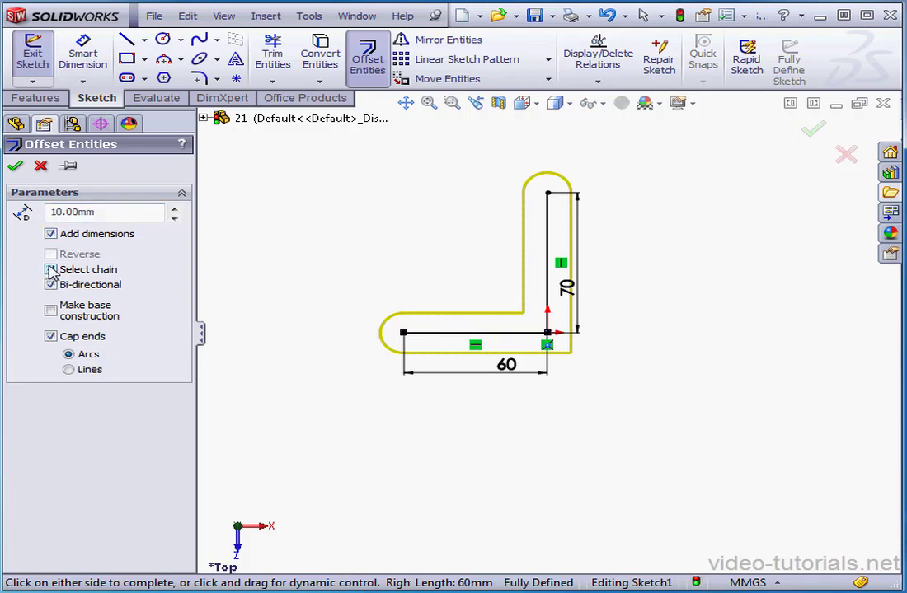
{"action": "left_click", "coordinate": [51, 270]}
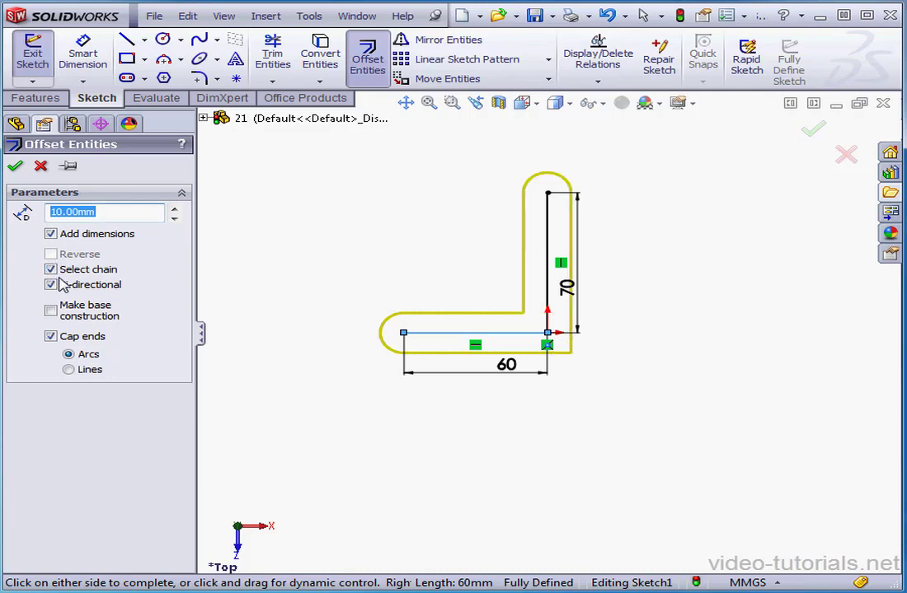
{"action": "left_click", "coordinate": [51, 284]}
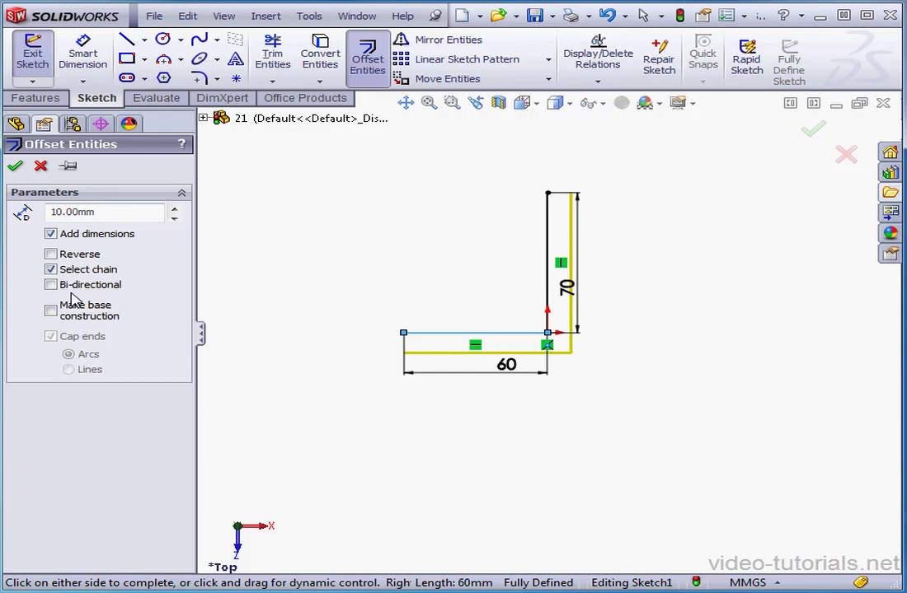
{"action": "left_click", "coordinate": [51, 254]}
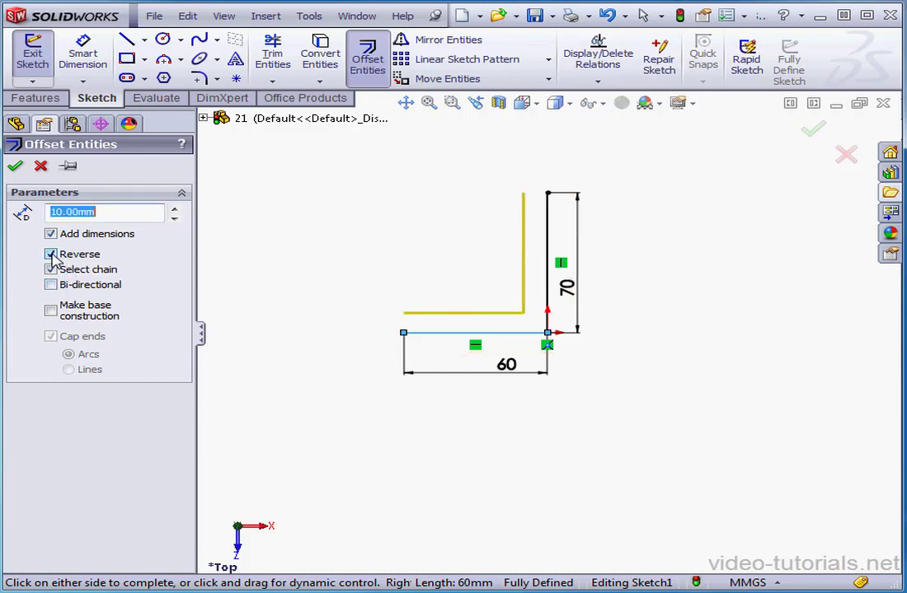
{"action": "left_click", "coordinate": [49, 254]}
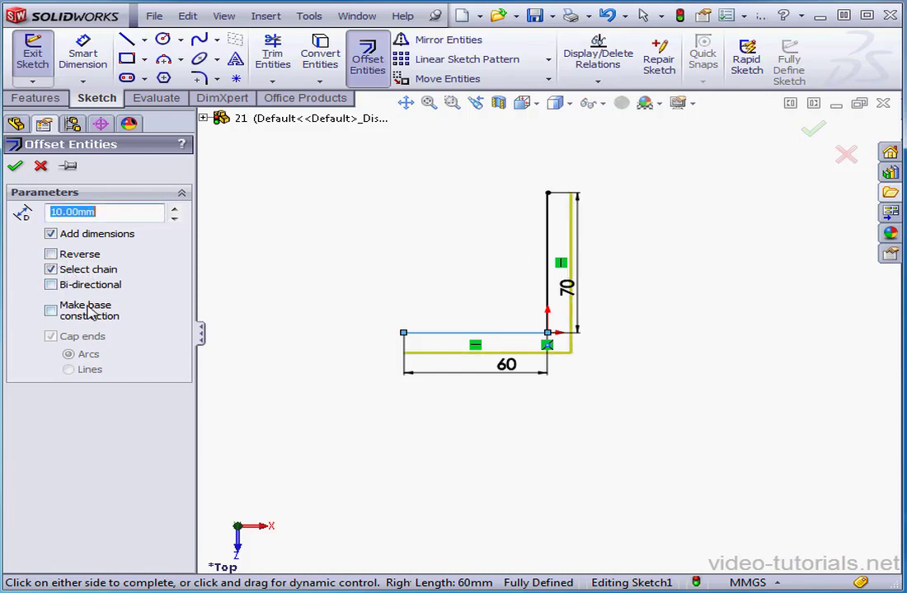
{"action": "left_click", "coordinate": [49, 283]}
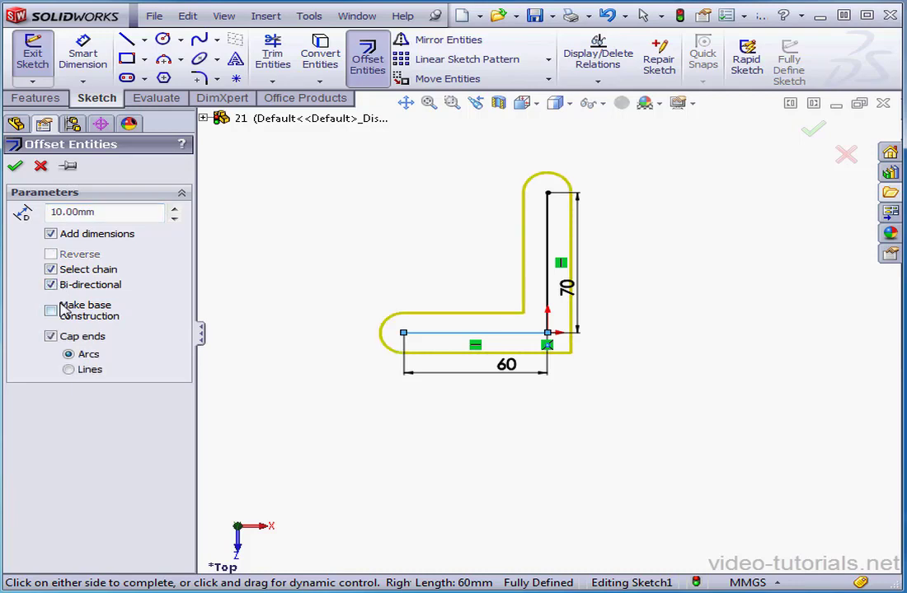
- Make the original L construction geometry and cap the offset ends with arcs
{"action": "left_click", "coordinate": [49, 310]}
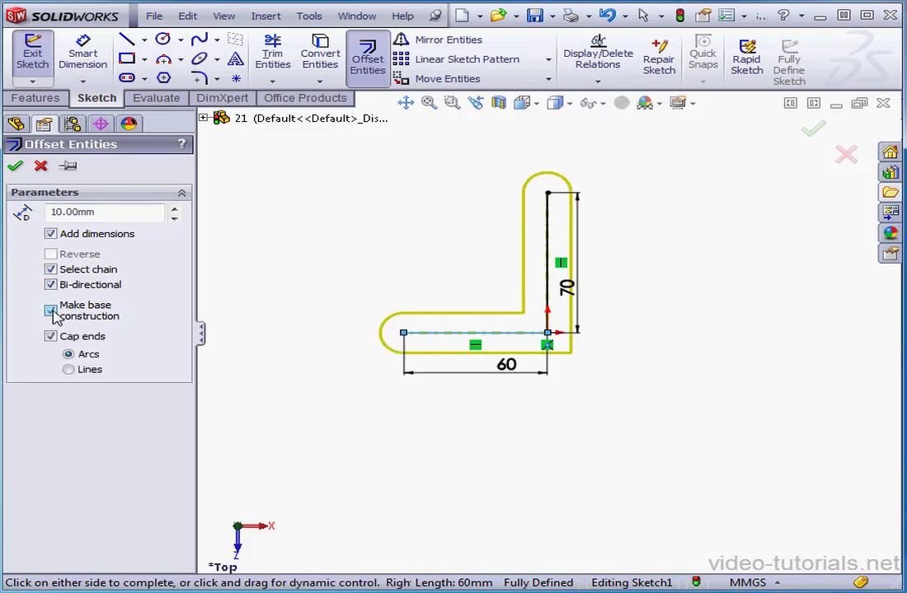
{"action": "left_click", "coordinate": [49, 310]}
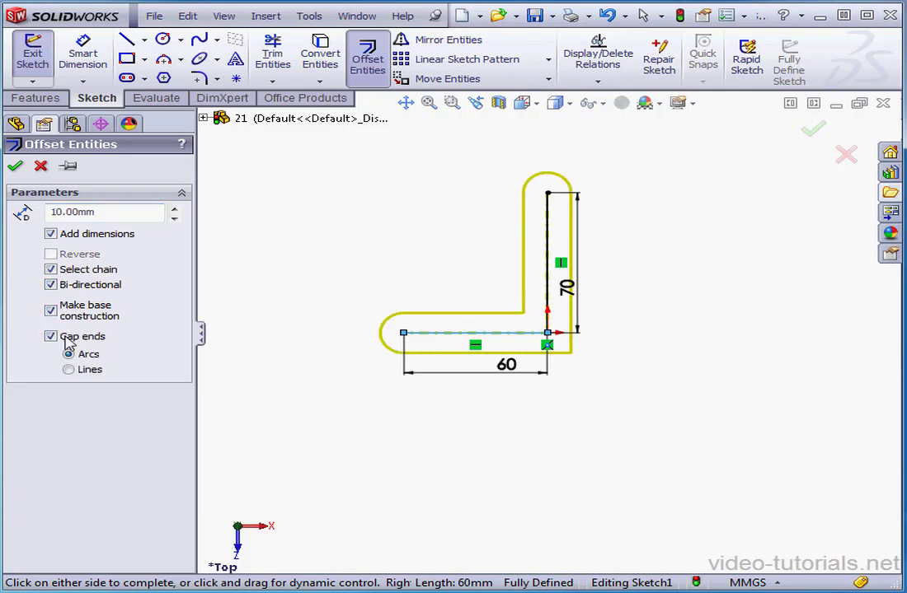
{"action": "left_click", "coordinate": [50, 336]}
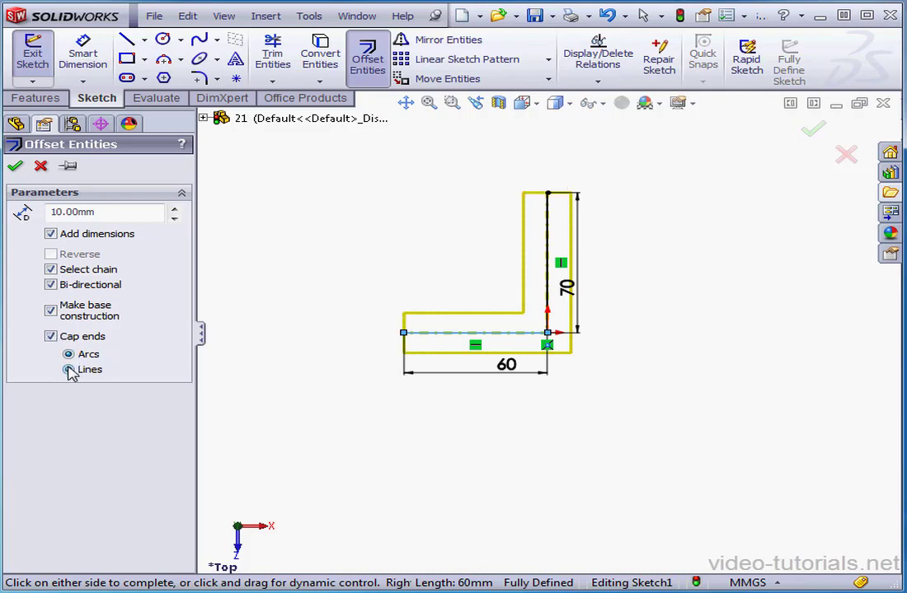
{"action": "left_click", "coordinate": [69, 354]}
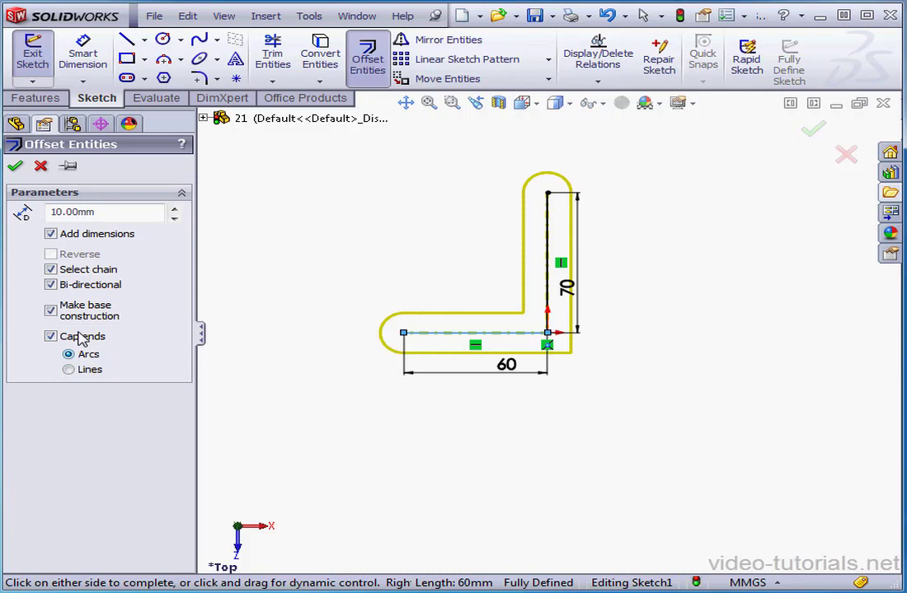
- Accept the offset, creating the 10 mm arc-capped outline around the construction L
{"action": "left_click", "coordinate": [15, 165]}
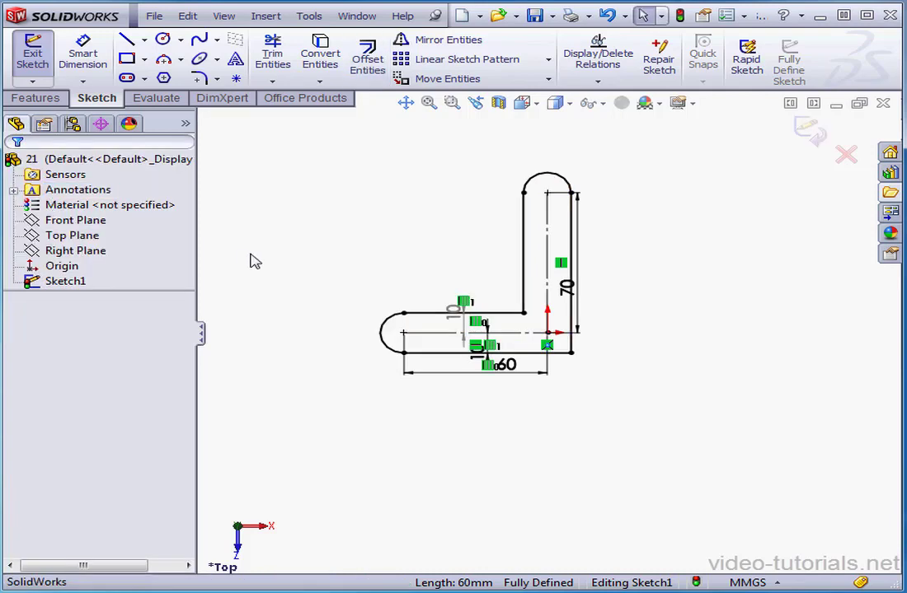
{"action": "mouse_move", "coordinate": [264, 267]}
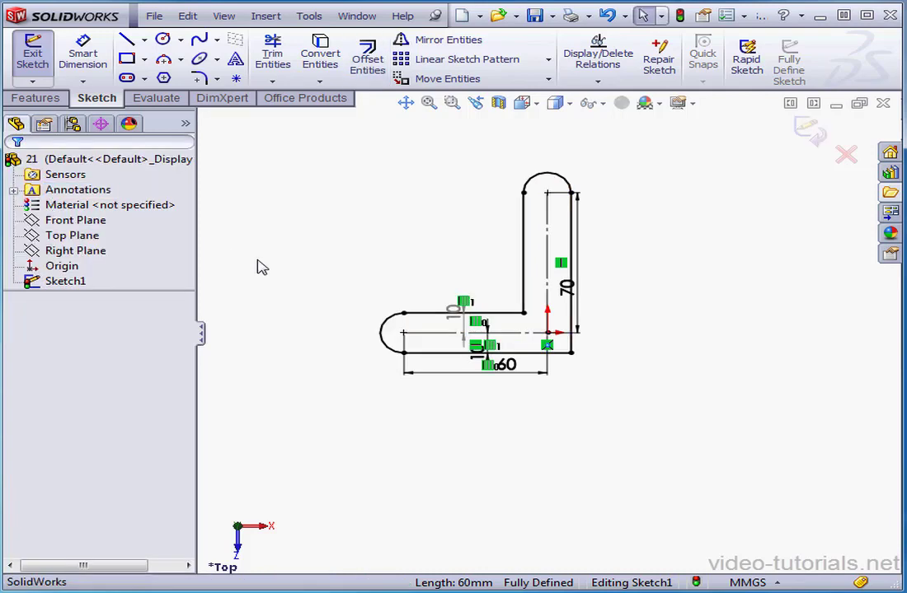
{"action": "mouse_move", "coordinate": [267, 269]}
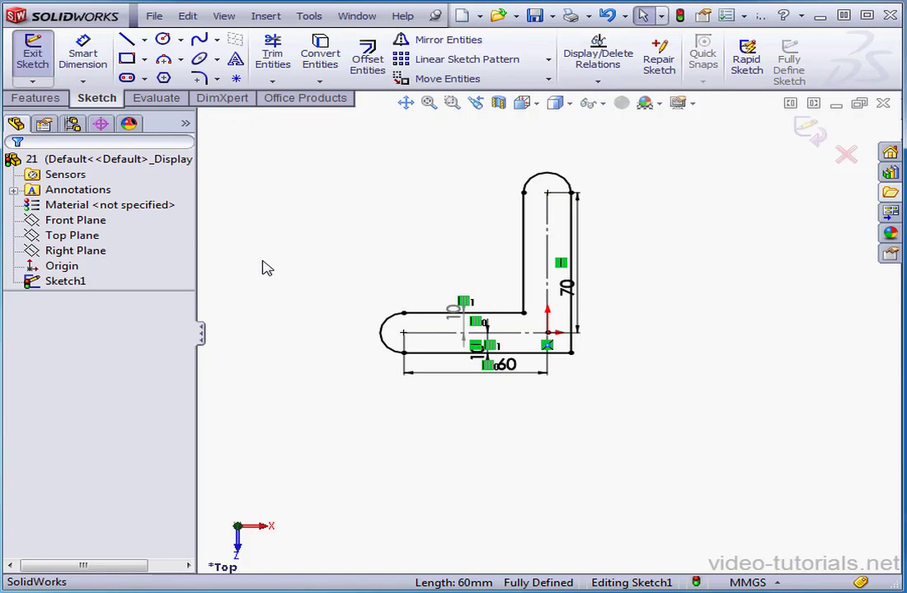